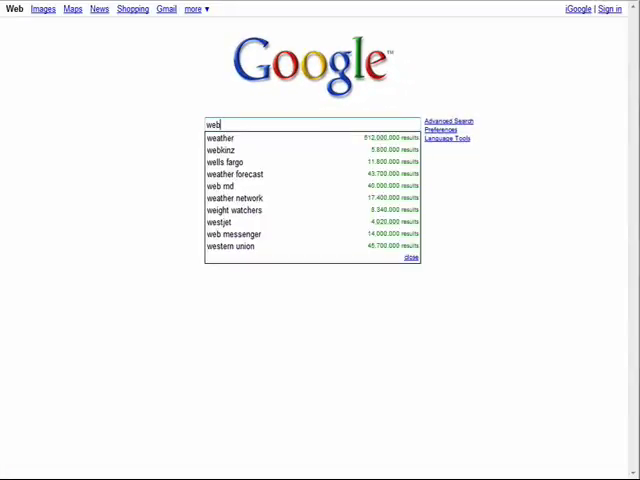
Reach the Mozilla Firefox 3 home page from a Google search for Mozilla.
left_click(284, 48)
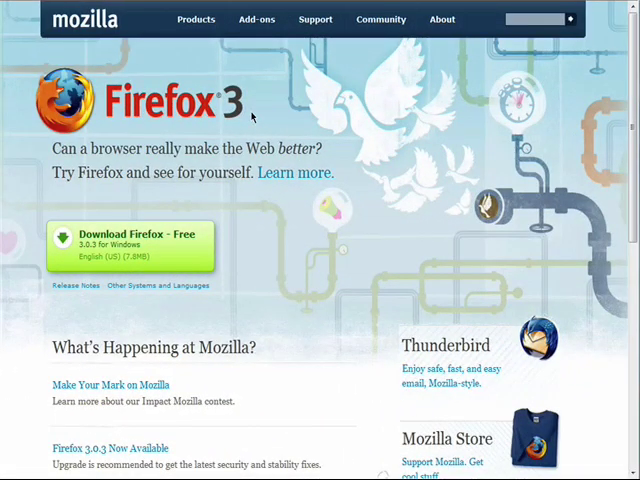
scroll("down", 3)
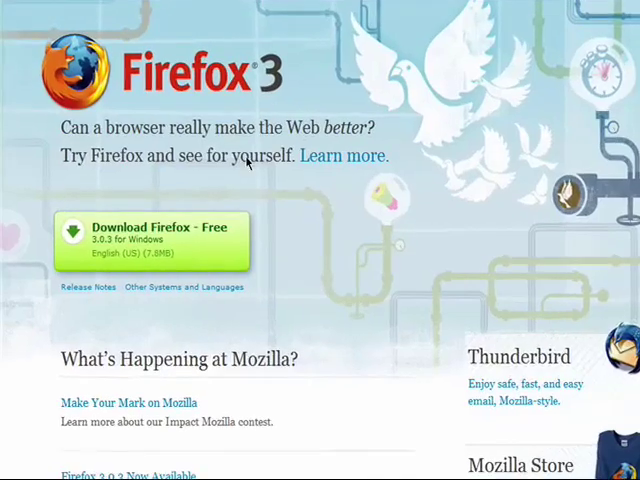
Show the Firefox 3.0.3 'Other Systems and Languages' table of localized downloads.
left_click(184, 288)
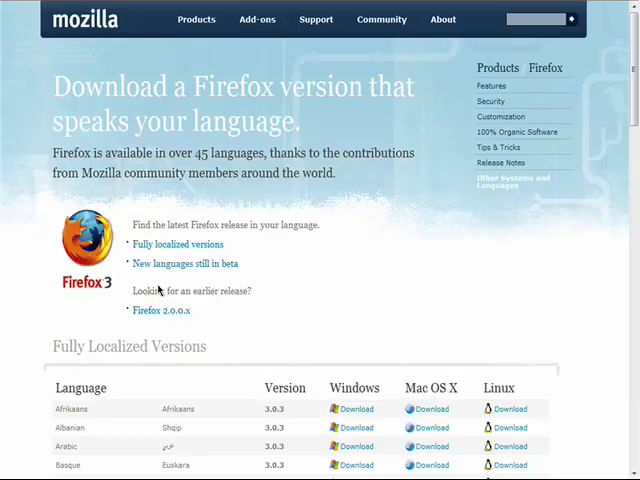
mouse_move(338, 300)
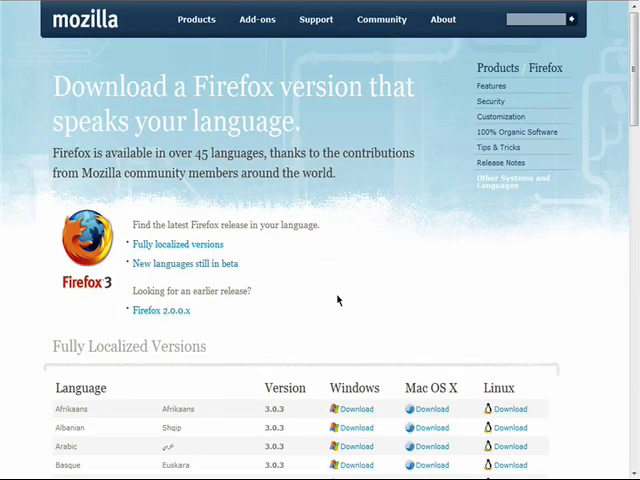
scroll("down", 3)
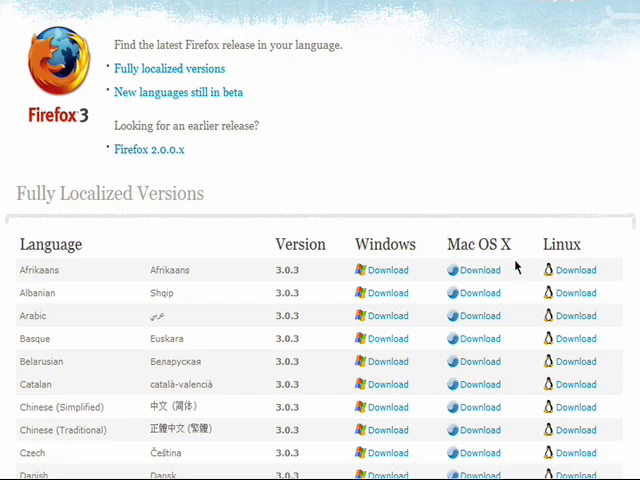
scroll("down", 3)
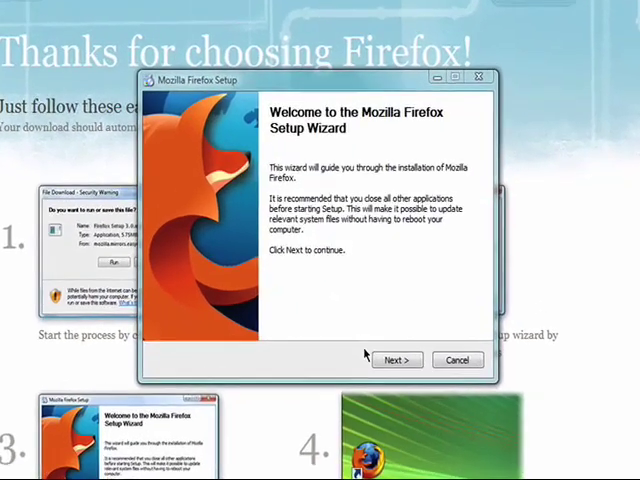
Accept the Firefox license agreement and continue to the Setup Type step.
left_click(396, 360)
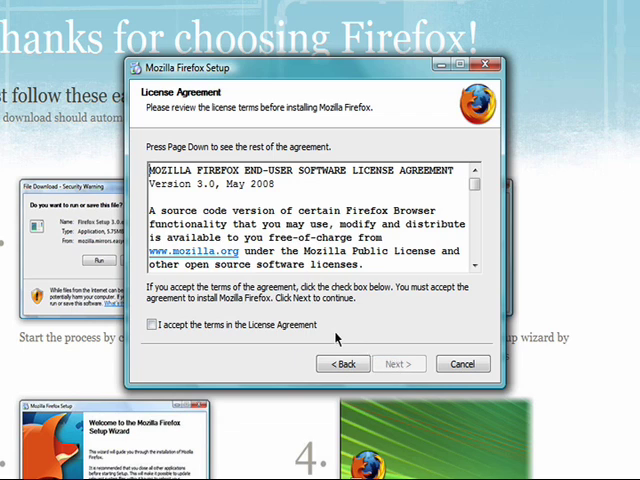
left_click(152, 324)
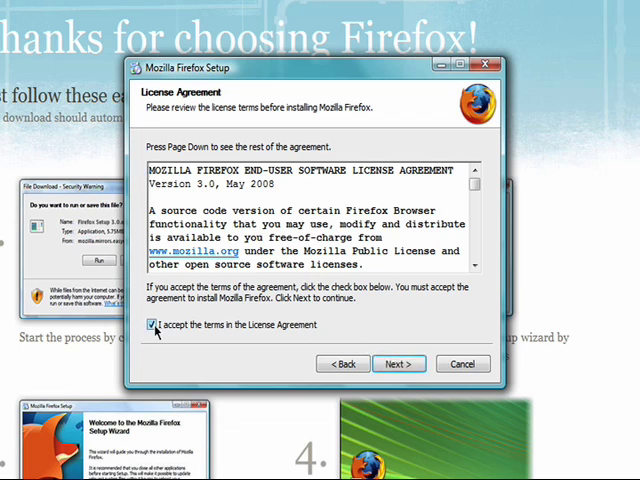
left_click(398, 364)
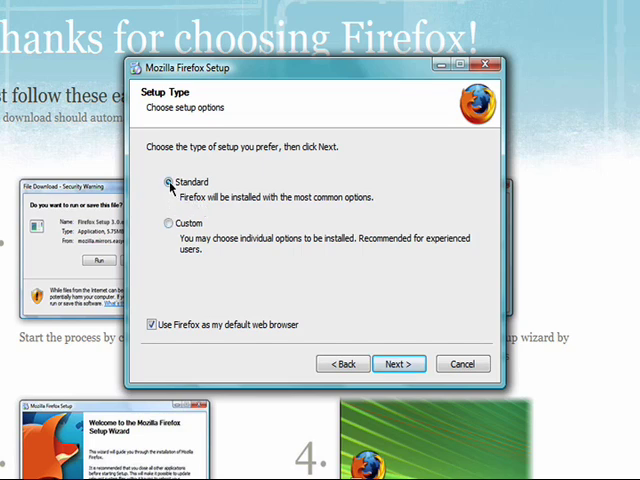
Install Firefox with Standard options and finish setup with 'Launch Firefox now' checked.
left_click(400, 364)
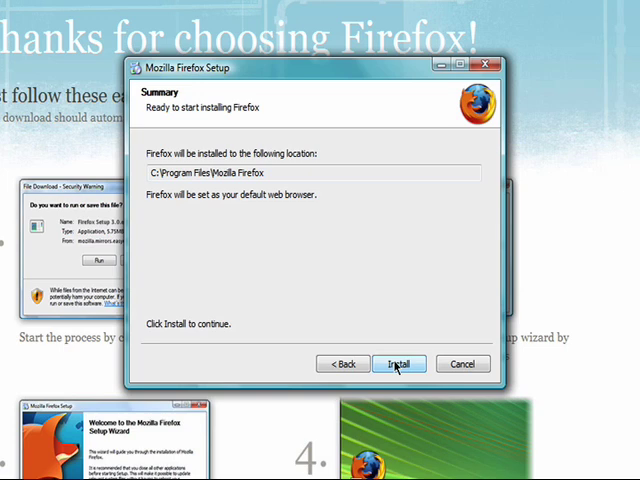
left_click(398, 364)
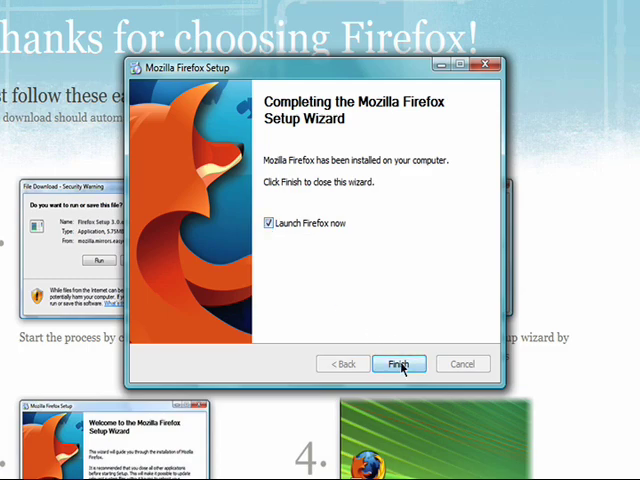
left_click(398, 364)
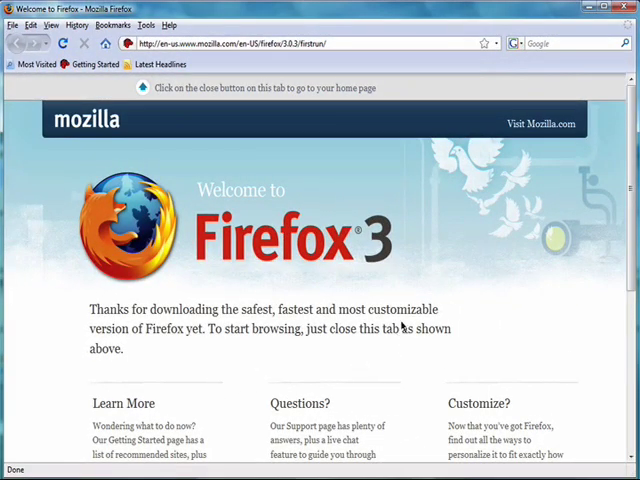
mouse_move(398, 244)
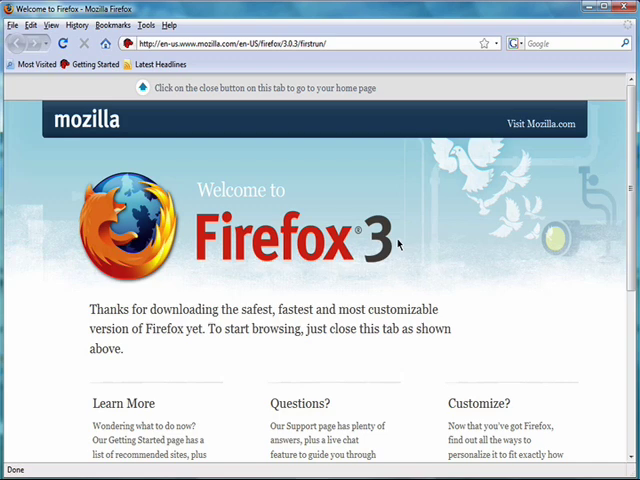